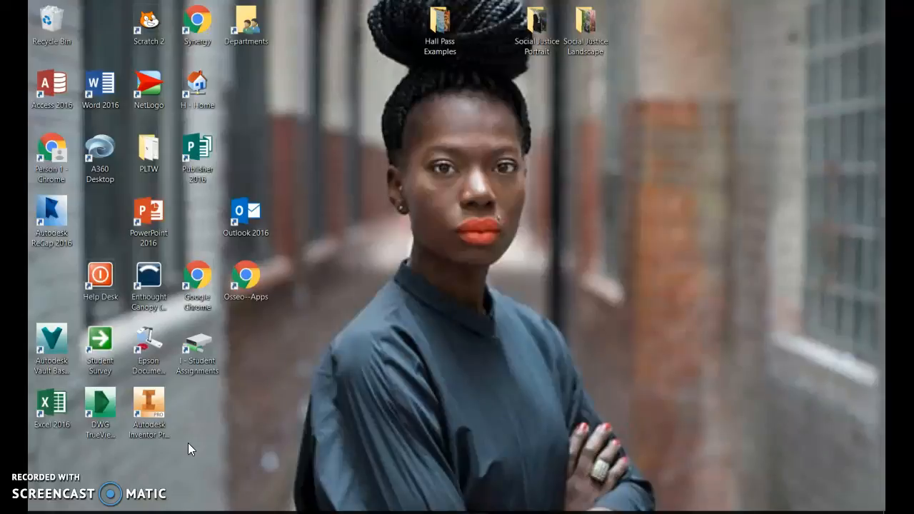
{"action": "mouse_move", "coordinate": [191, 436]}
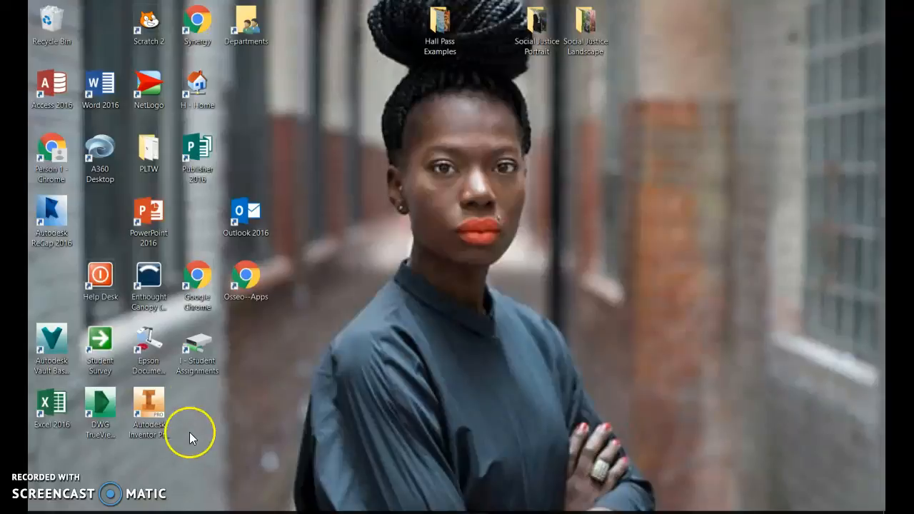
Open File Explorer at the Network Home Directory (H:) from the desktop shortcut.
{"action": "double_click", "coordinate": [197, 350]}
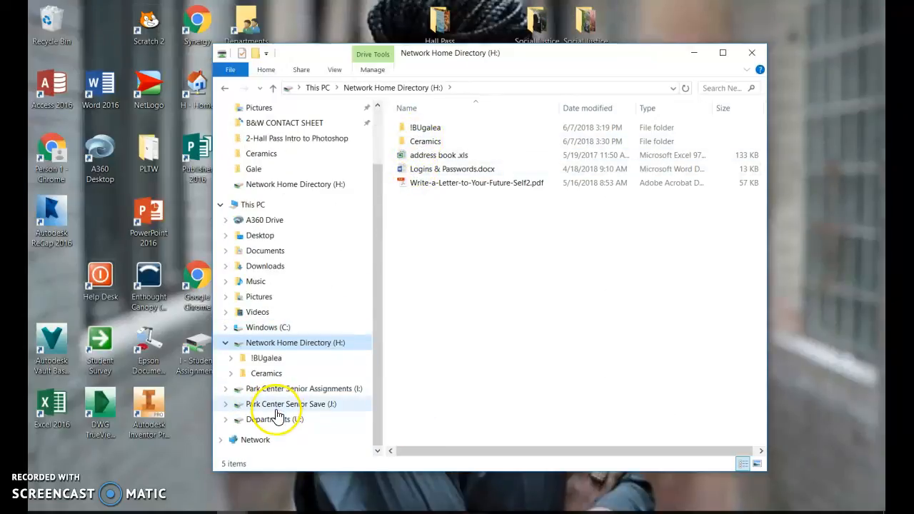
{"action": "left_click", "coordinate": [278, 404]}
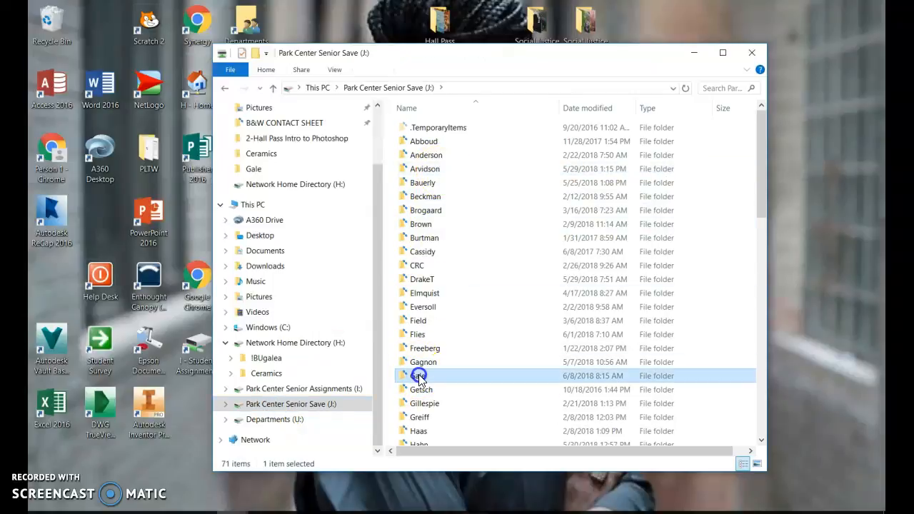
{"action": "double_click", "coordinate": [422, 376]}
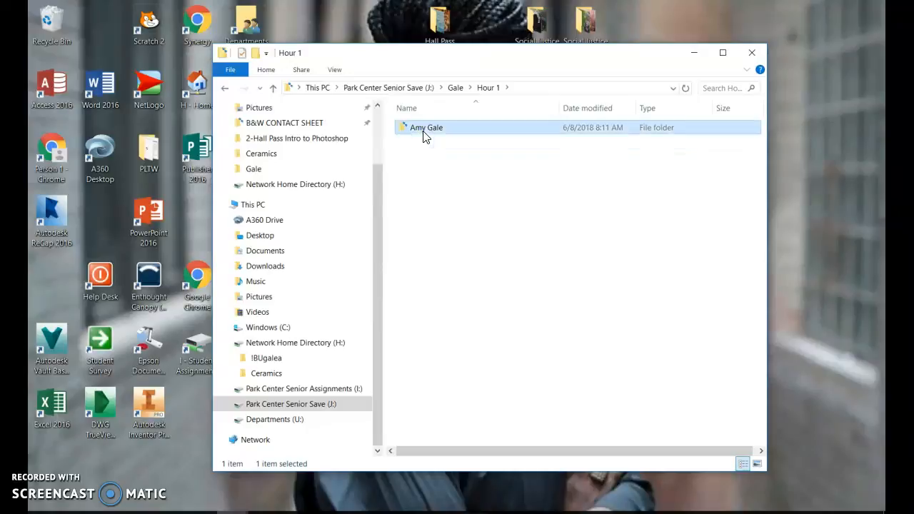
{"action": "double_click", "coordinate": [426, 127]}
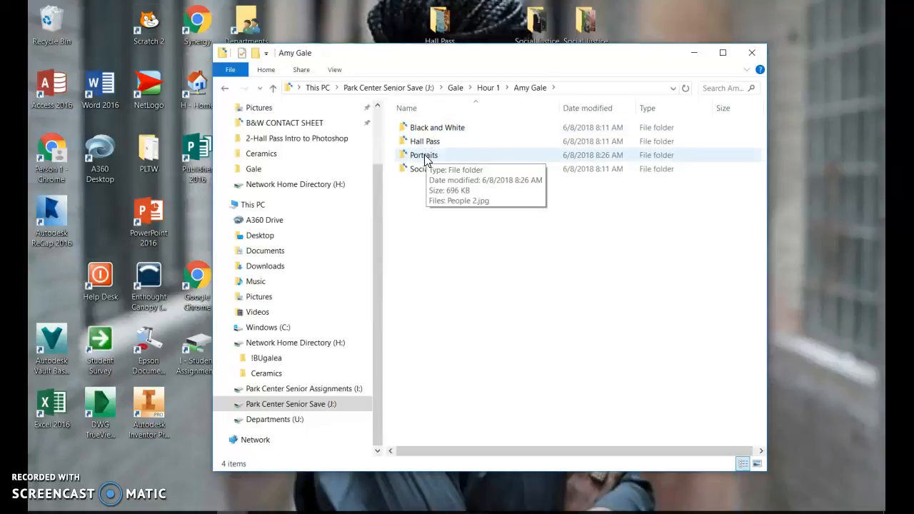
{"action": "double_click", "coordinate": [422, 155]}
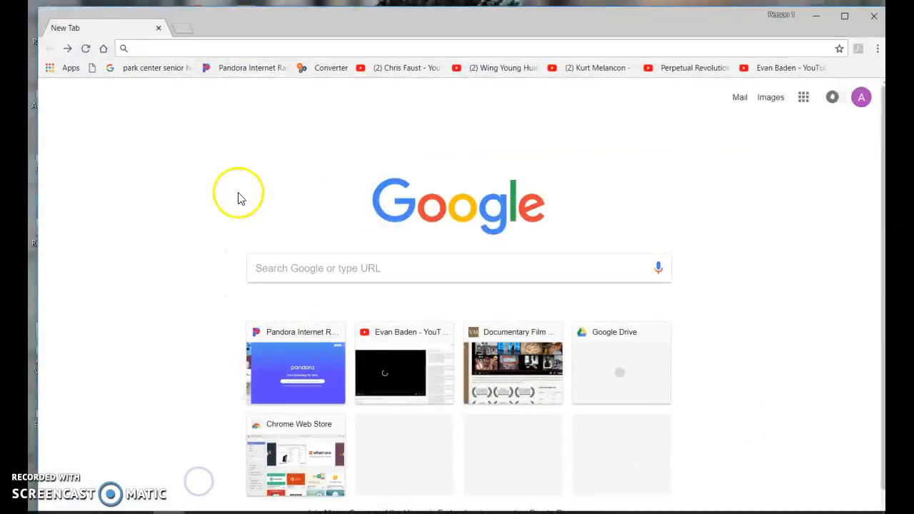
Search Google for 'Portrait Photography that play with eye contact'.
{"action": "left_click", "coordinate": [189, 47]}
{"action": "type", "text": "Portriat"}
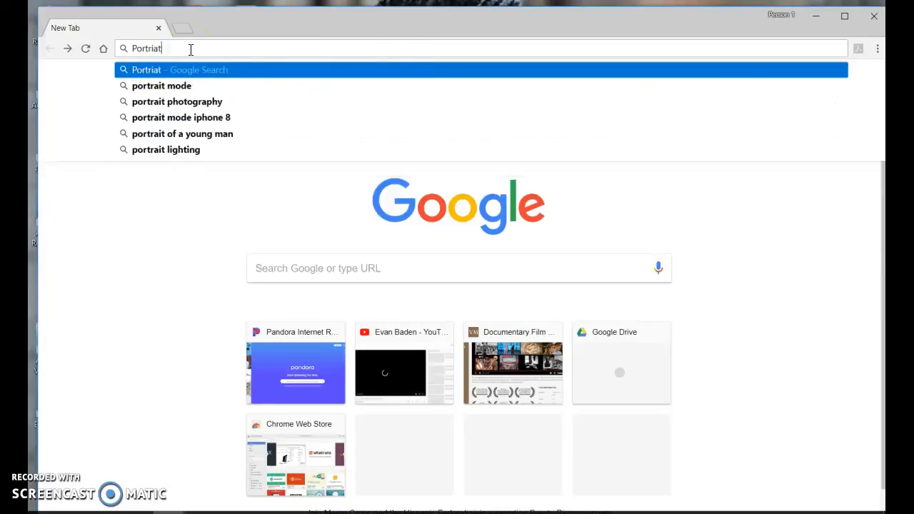
{"action": "key", "text": "Backspace"}
{"action": "type", "text": "ait Photography that play with eye contac"}
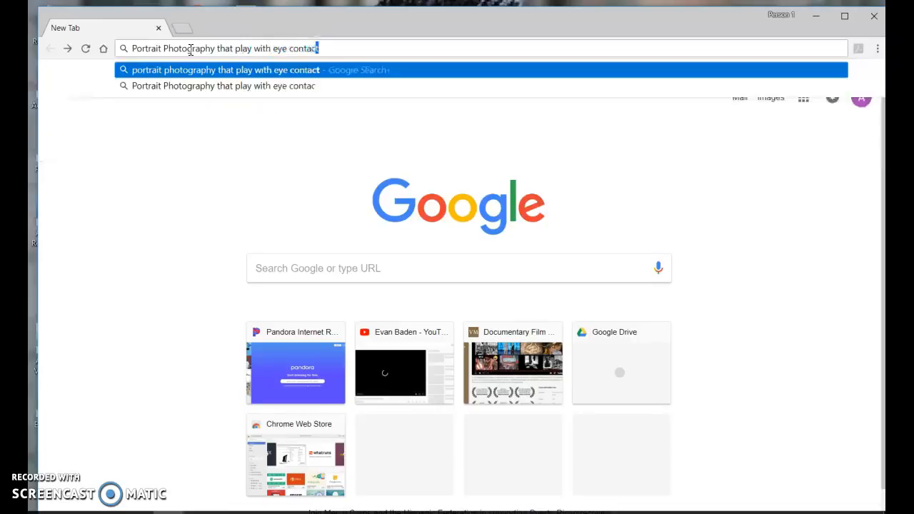
{"action": "key", "text": "Enter"}
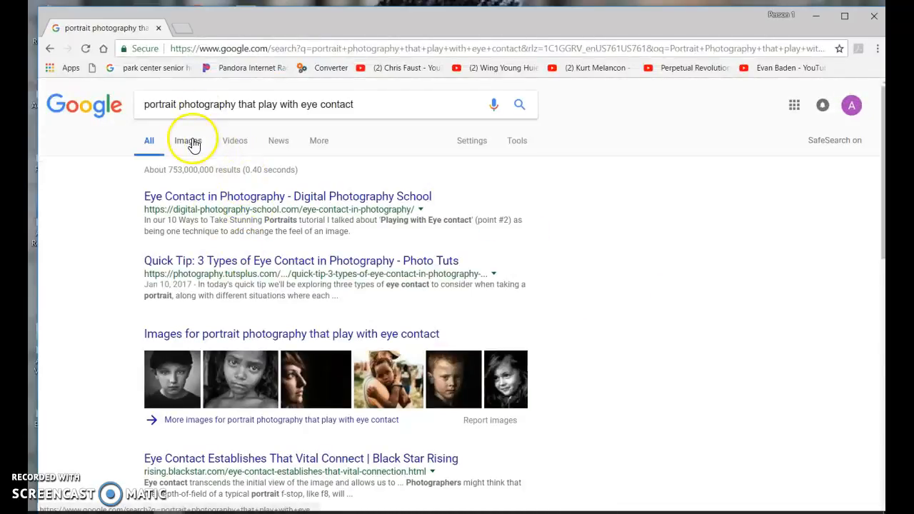
Preview the black-and-white smiling girl's portrait in Images and choose Save image as.
{"action": "left_click", "coordinate": [188, 141]}
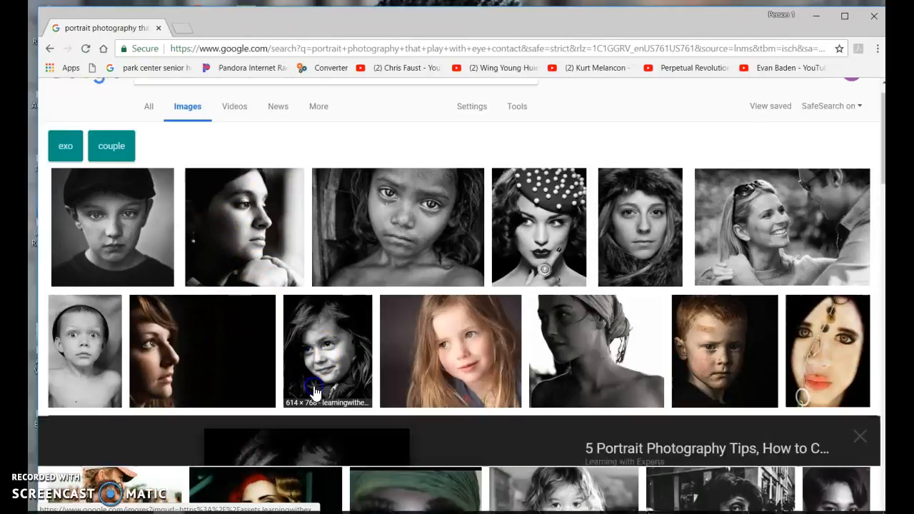
{"action": "left_click", "coordinate": [328, 361]}
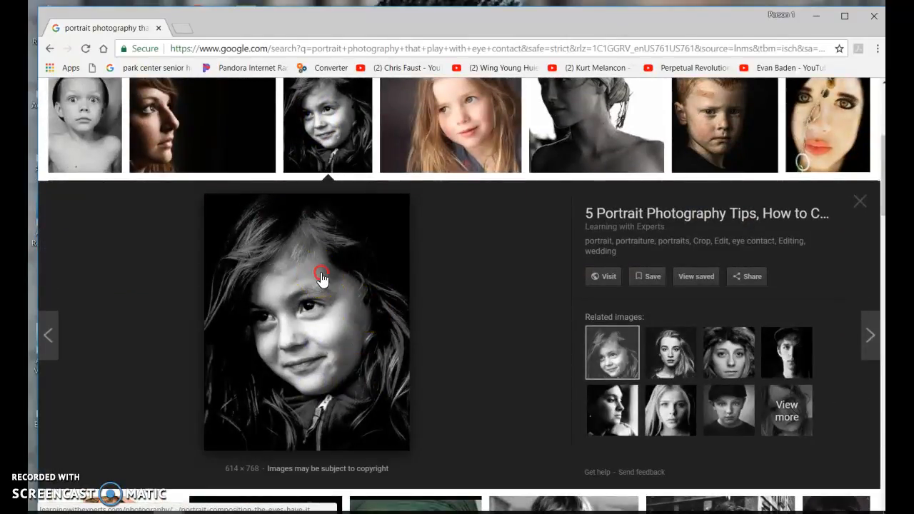
{"action": "right_click", "coordinate": [322, 277]}
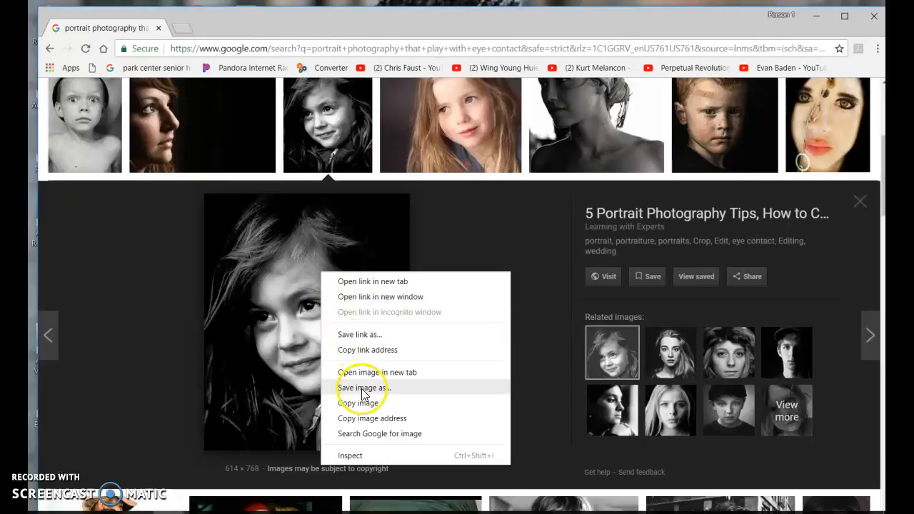
{"action": "left_click", "coordinate": [360, 387]}
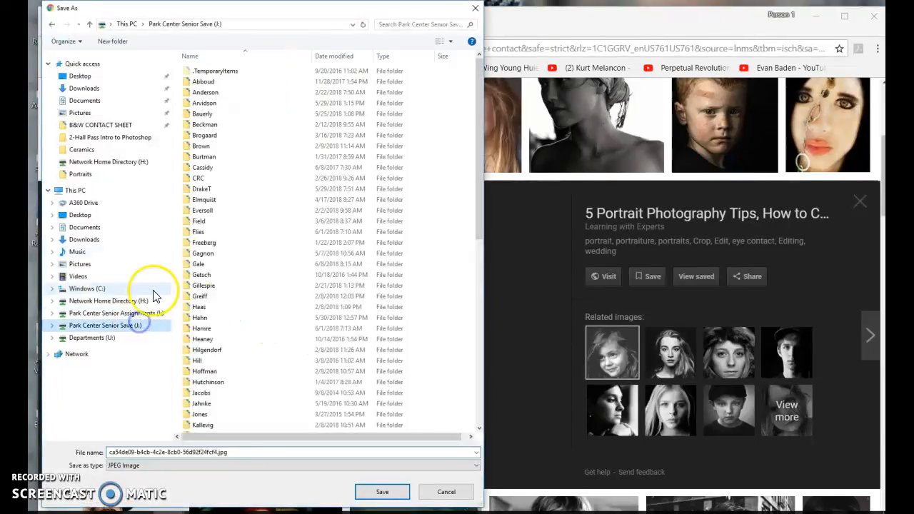
Save the girl's portrait as a JPG named 'playing with…' in Portraits > Inspiration.
{"action": "double_click", "coordinate": [199, 263]}
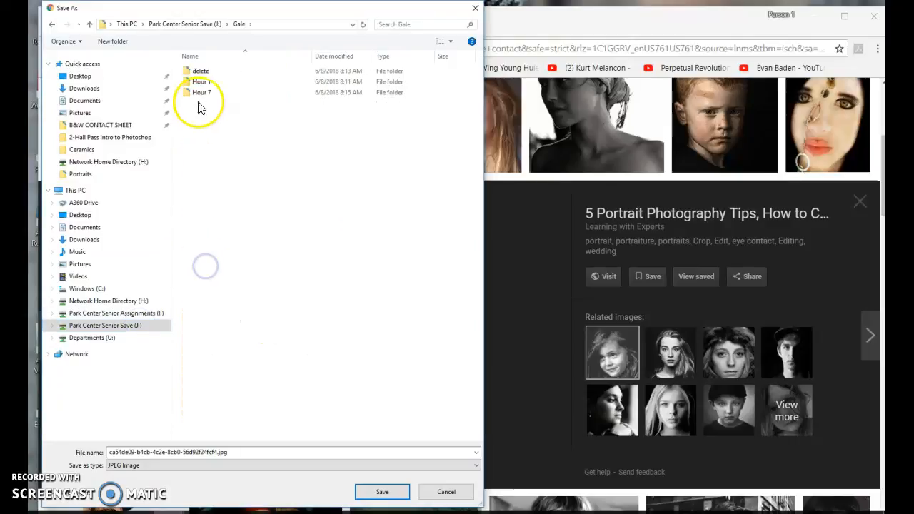
{"action": "double_click", "coordinate": [200, 81]}
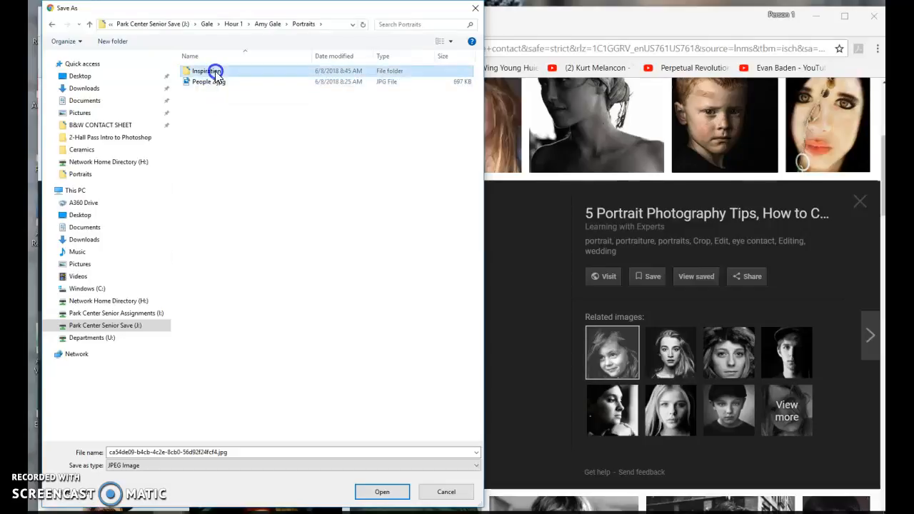
{"action": "double_click", "coordinate": [205, 71]}
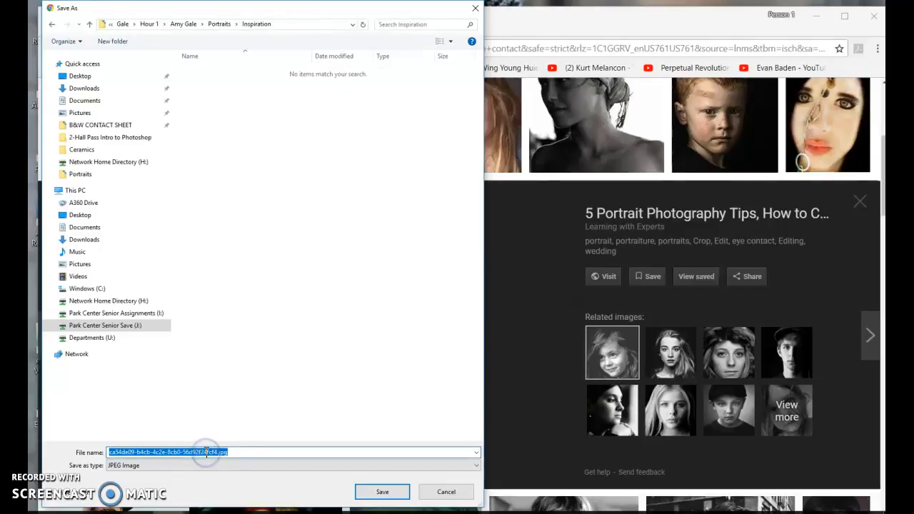
{"action": "type", "text": "playing with"}
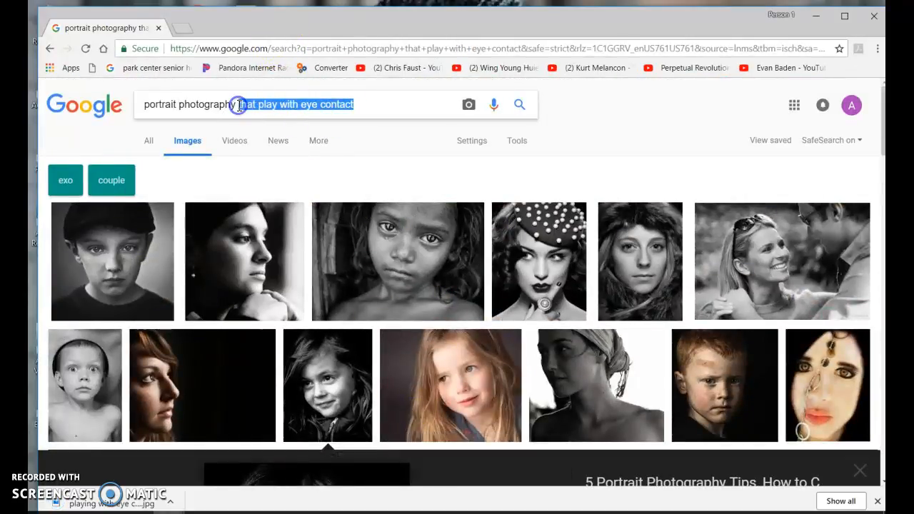
Search portrait photography with props, scroll the images, and preview the woman-with-umbrella portrait.
{"action": "type", "text": "portrait photography introducing"}
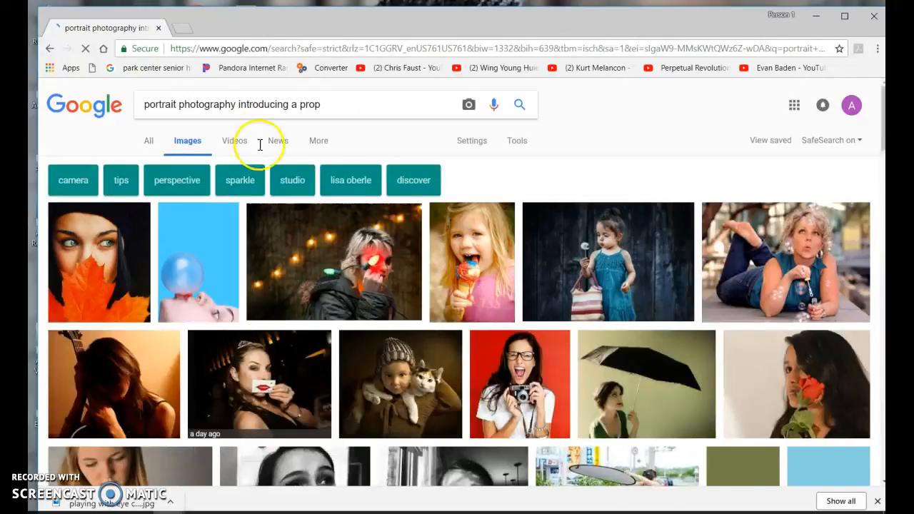
{"action": "mouse_move", "coordinate": [315, 258]}
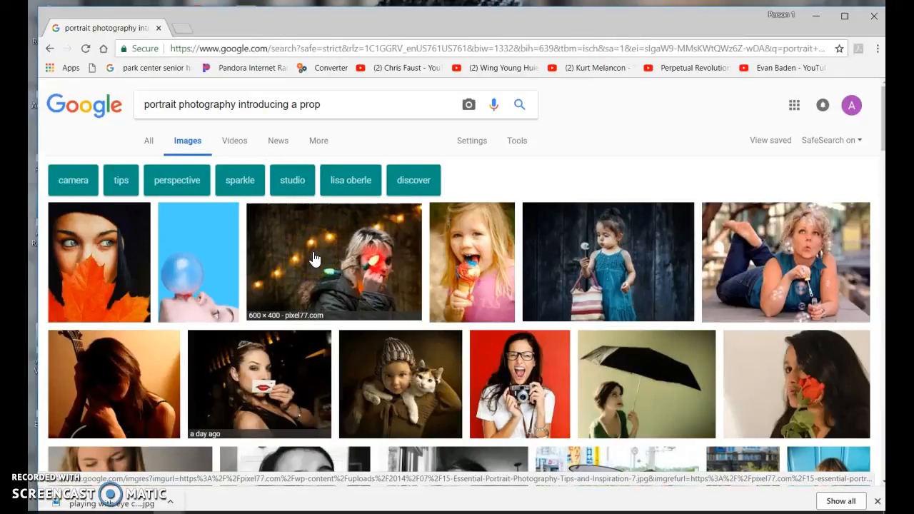
{"action": "scroll", "scroll_direction": "down", "scroll_amount": 3}
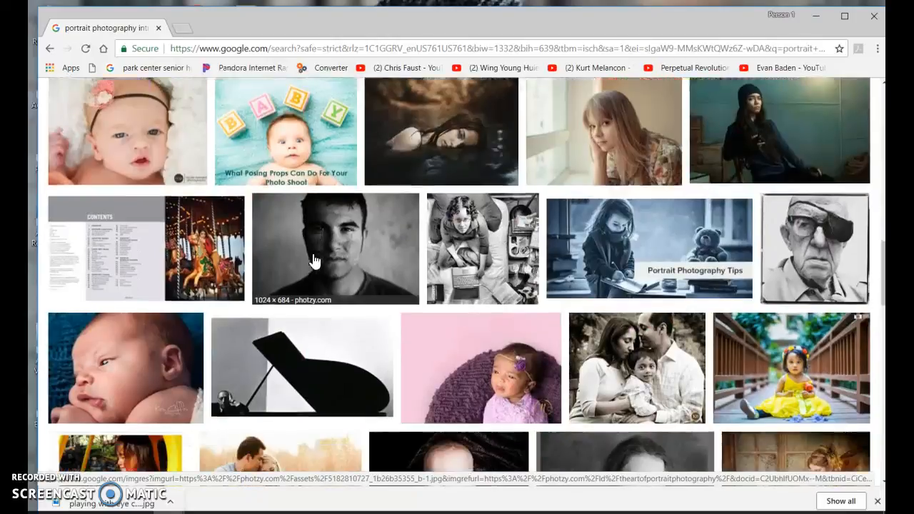
{"action": "scroll", "scroll_direction": "down", "scroll_amount": 3}
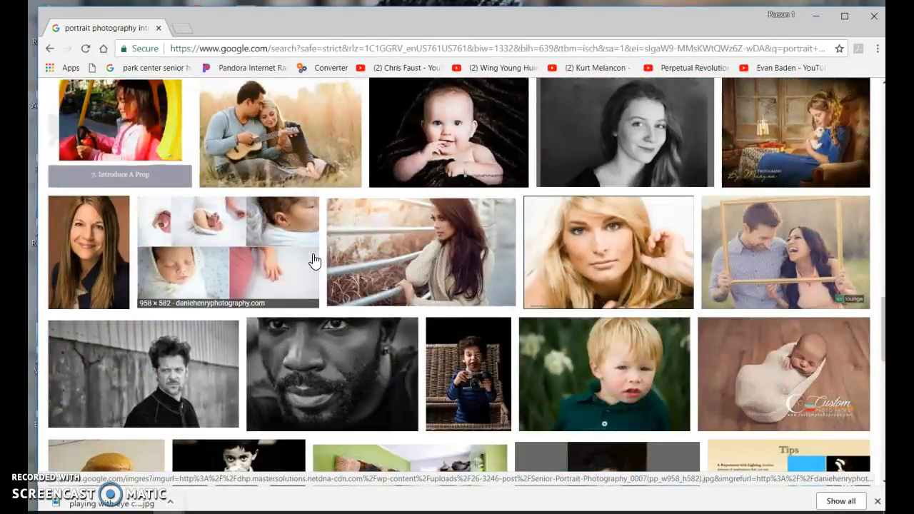
{"action": "scroll", "scroll_direction": "down", "scroll_amount": 3}
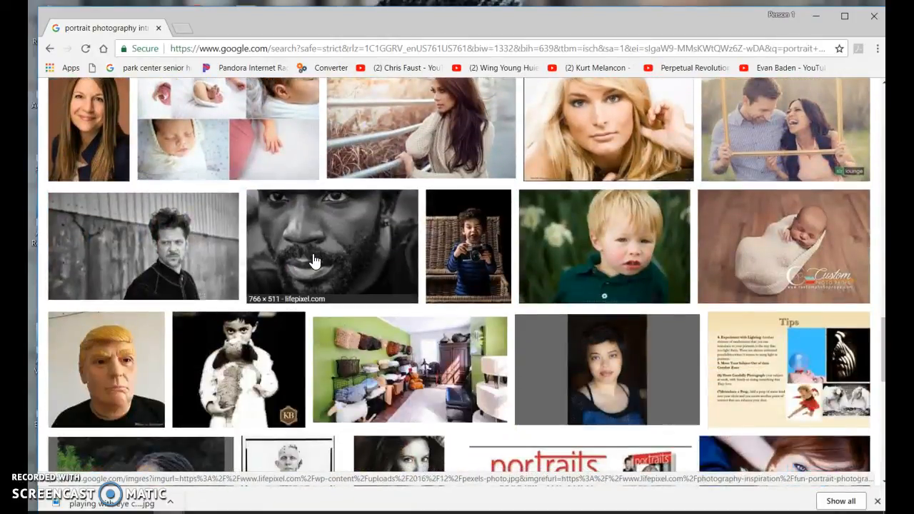
{"action": "scroll", "scroll_direction": "down", "scroll_amount": 3}
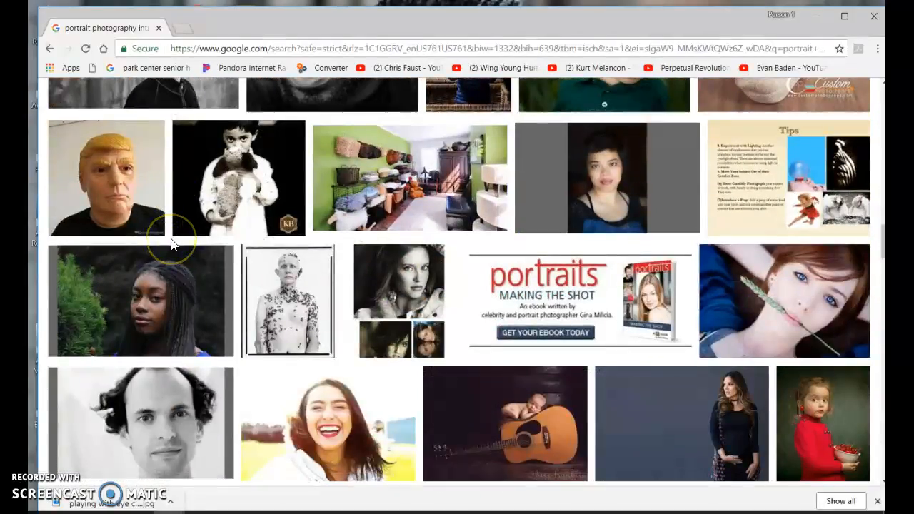
{"action": "scroll", "scroll_direction": "down", "scroll_amount": 3}
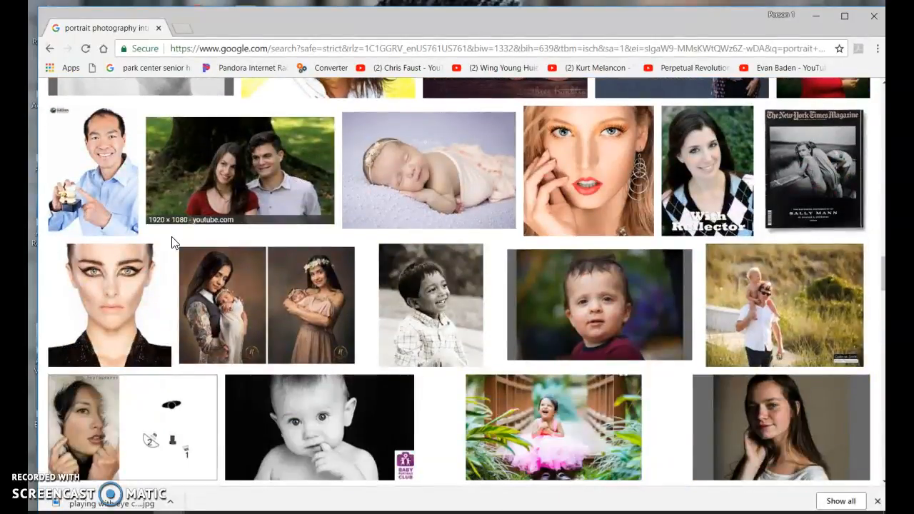
{"action": "scroll", "scroll_direction": "down", "scroll_amount": 3}
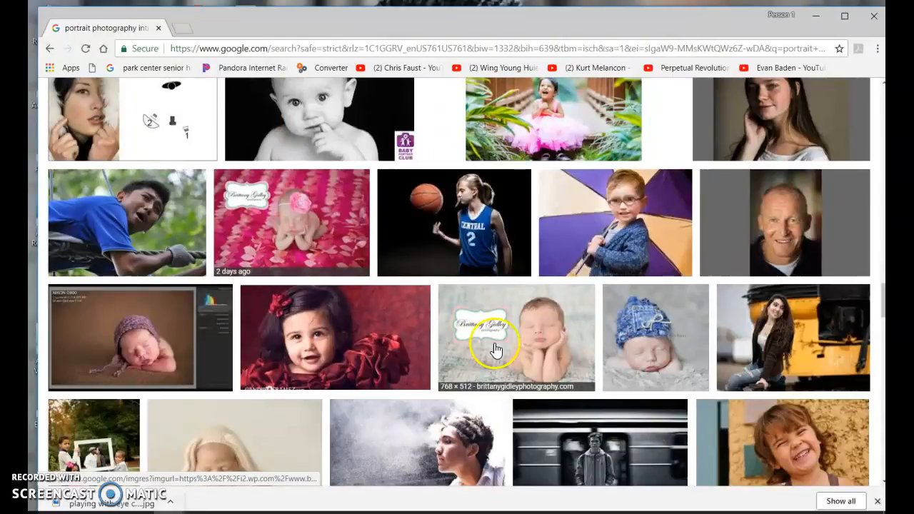
{"action": "scroll", "scroll_direction": "down", "scroll_amount": 3}
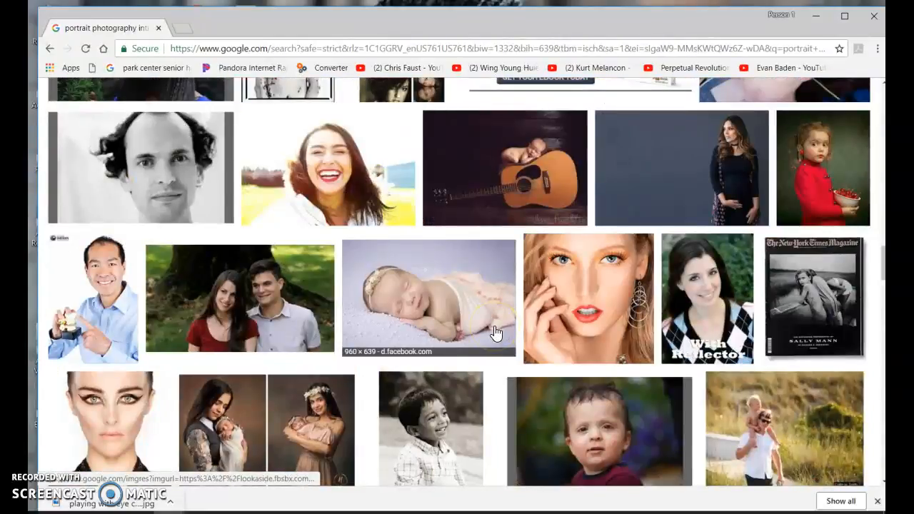
{"action": "scroll", "scroll_direction": "down", "scroll_amount": 3}
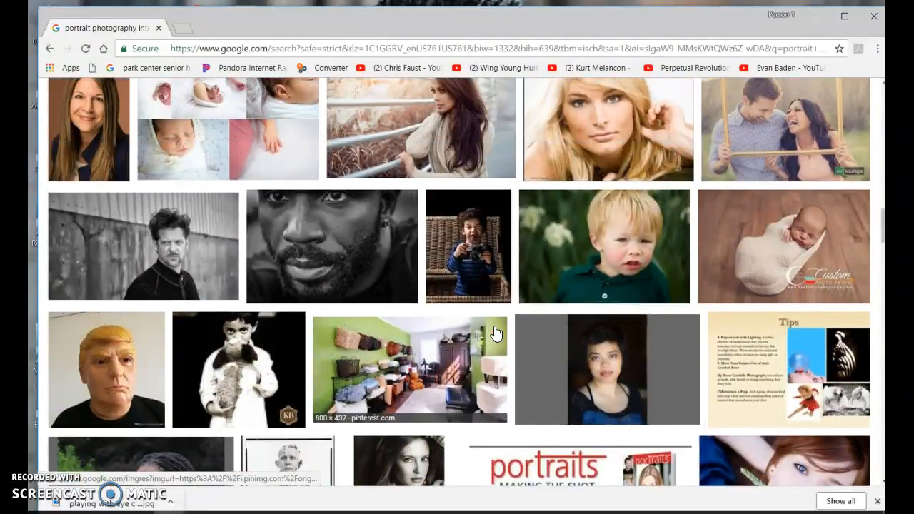
{"action": "scroll", "scroll_direction": "down", "scroll_amount": 3}
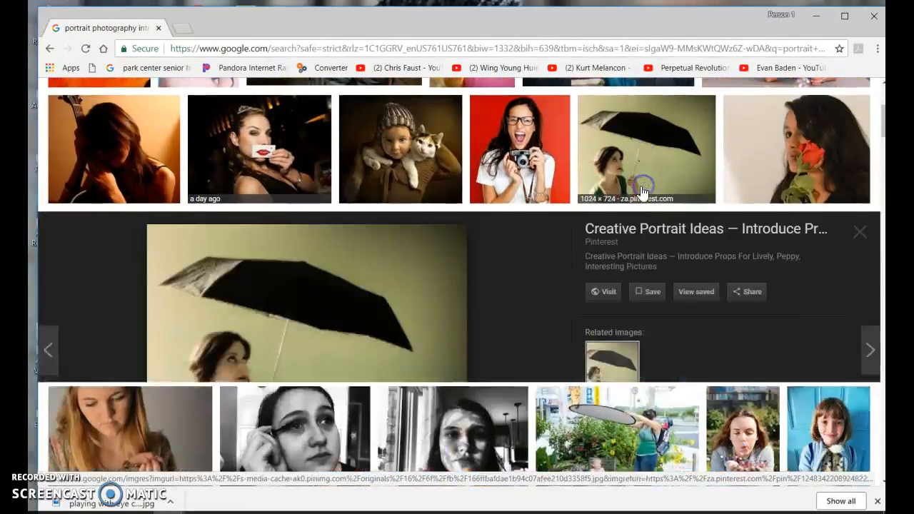
Save the umbrella portrait as 'Intoducing a prop.jpg' in the Inspiration folder.
{"action": "right_click", "coordinate": [293, 322]}
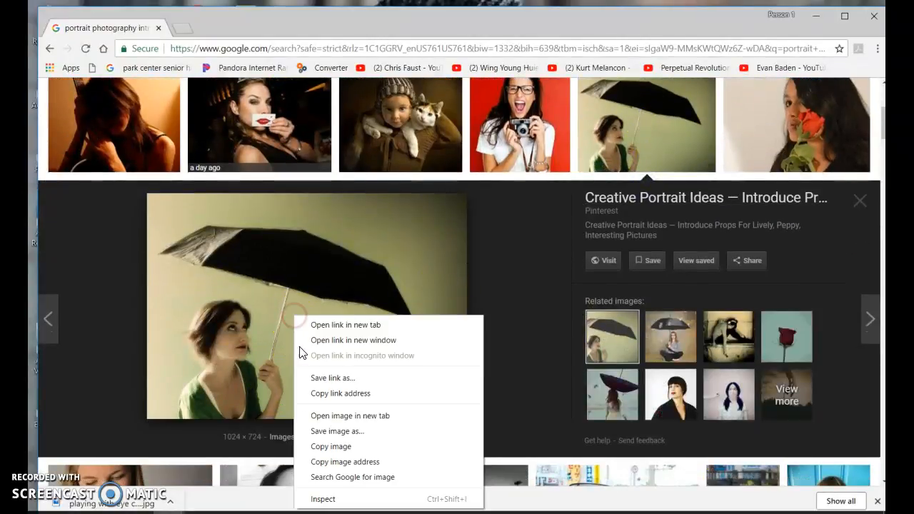
{"action": "left_click", "coordinate": [337, 431]}
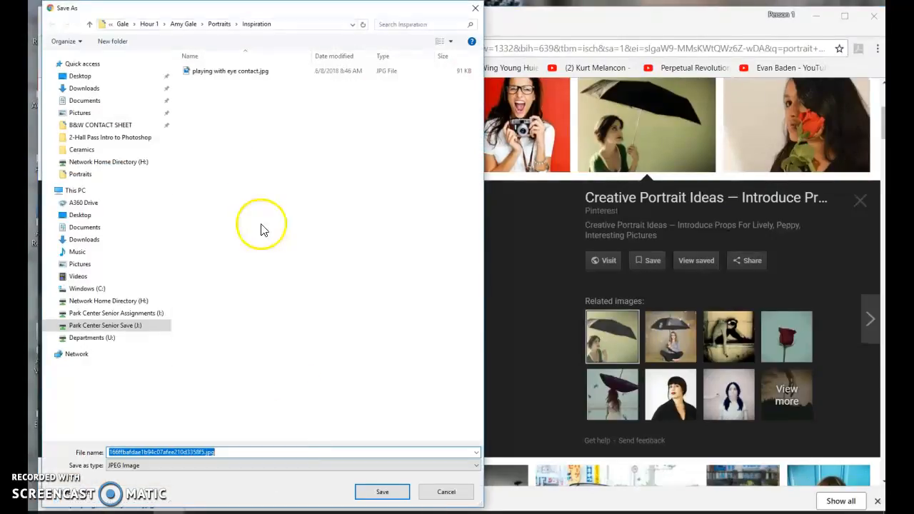
{"action": "mouse_move", "coordinate": [251, 30]}
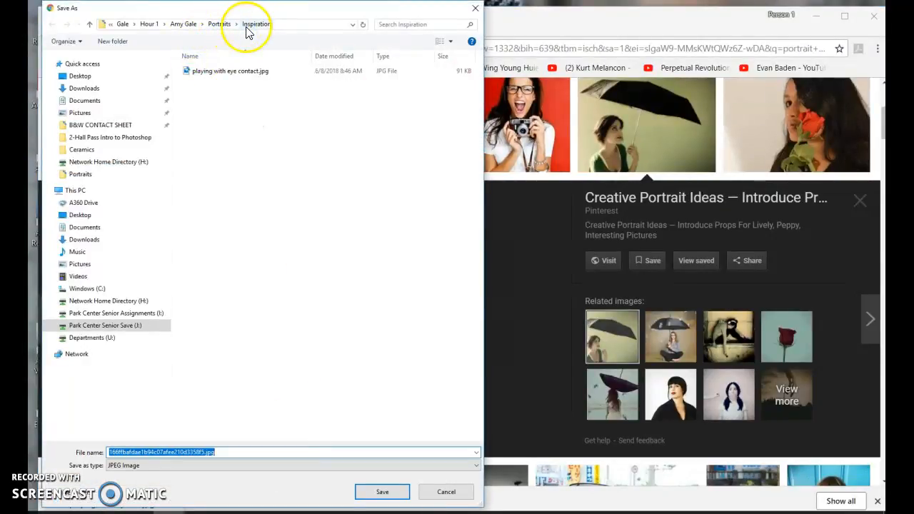
{"action": "type", "text": "Intoducing a prop.jpg"}
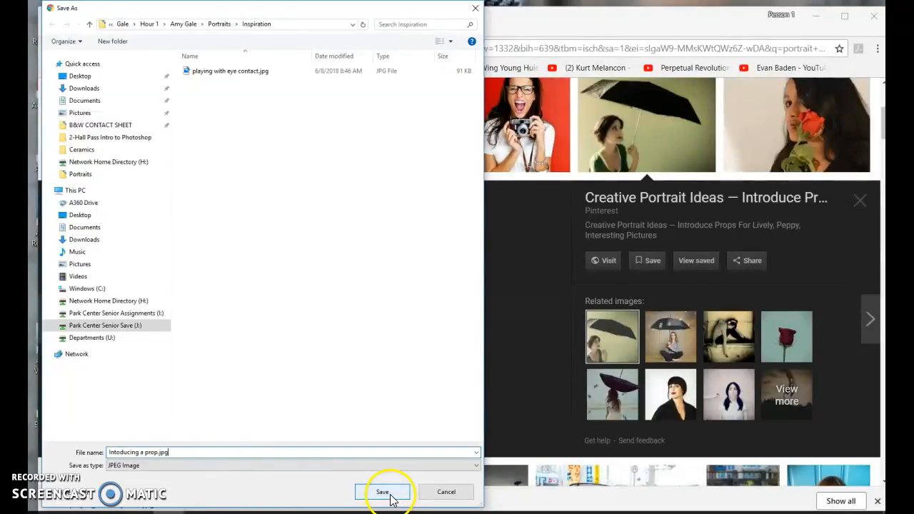
{"action": "left_click", "coordinate": [383, 492]}
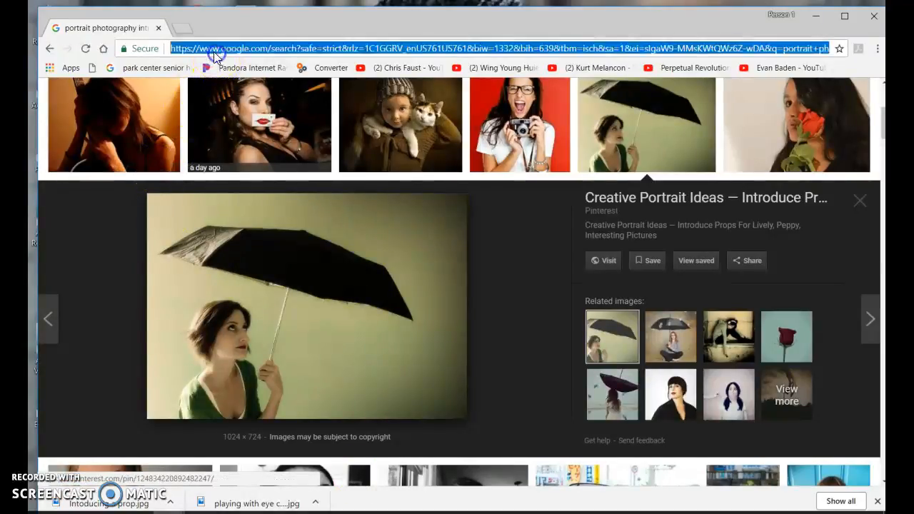
Search for black and white photography landscapes and scroll the image results.
{"action": "type", "text": "black and white photography"}
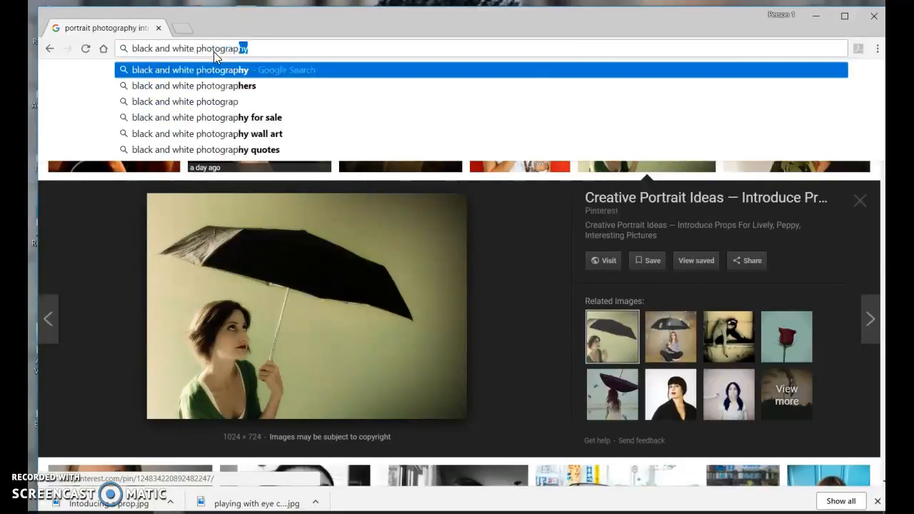
{"action": "type", "text": "landscapes&rlz=1C1GGRV_enUS761US761&oq=black+and+white+photography+landscapes&..."}
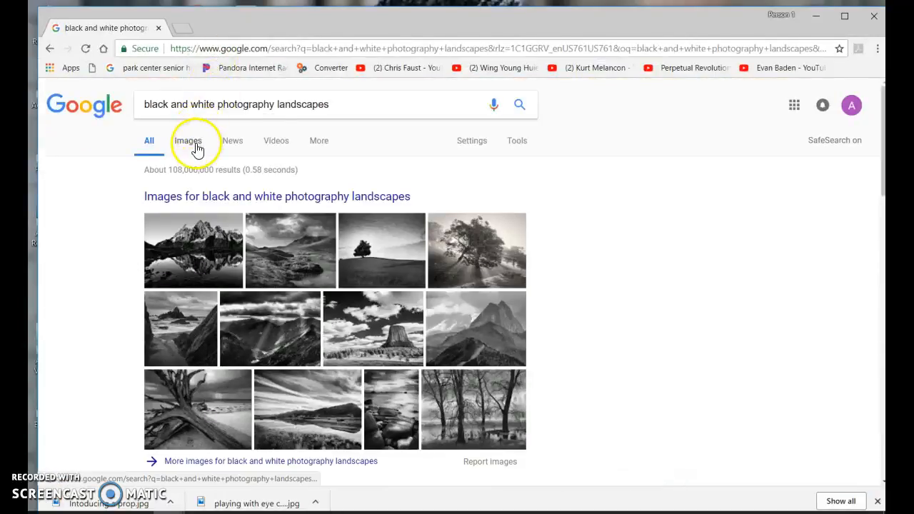
{"action": "left_click", "coordinate": [187, 140]}
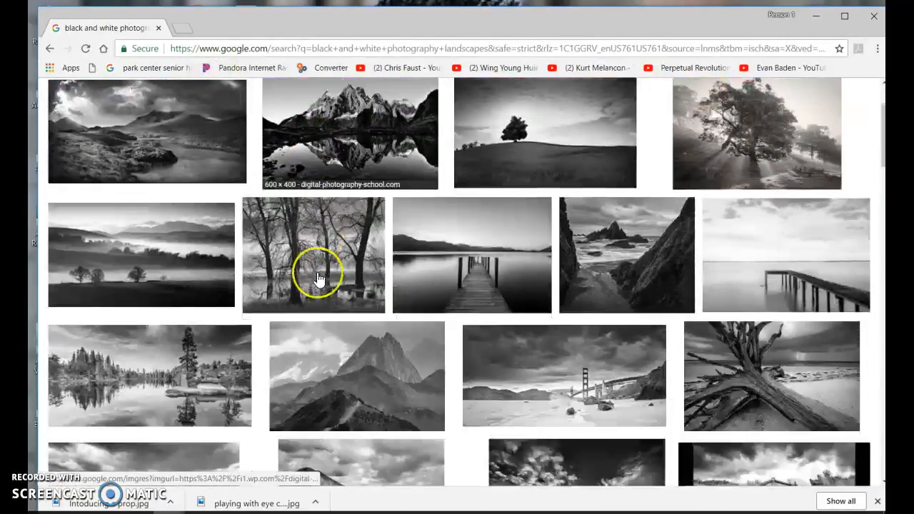
{"action": "scroll", "scroll_direction": "down", "scroll_amount": 3}
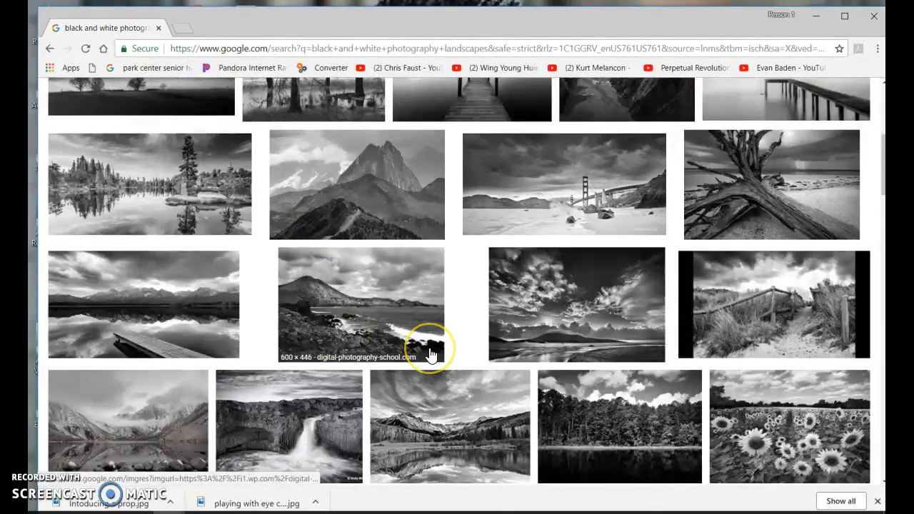